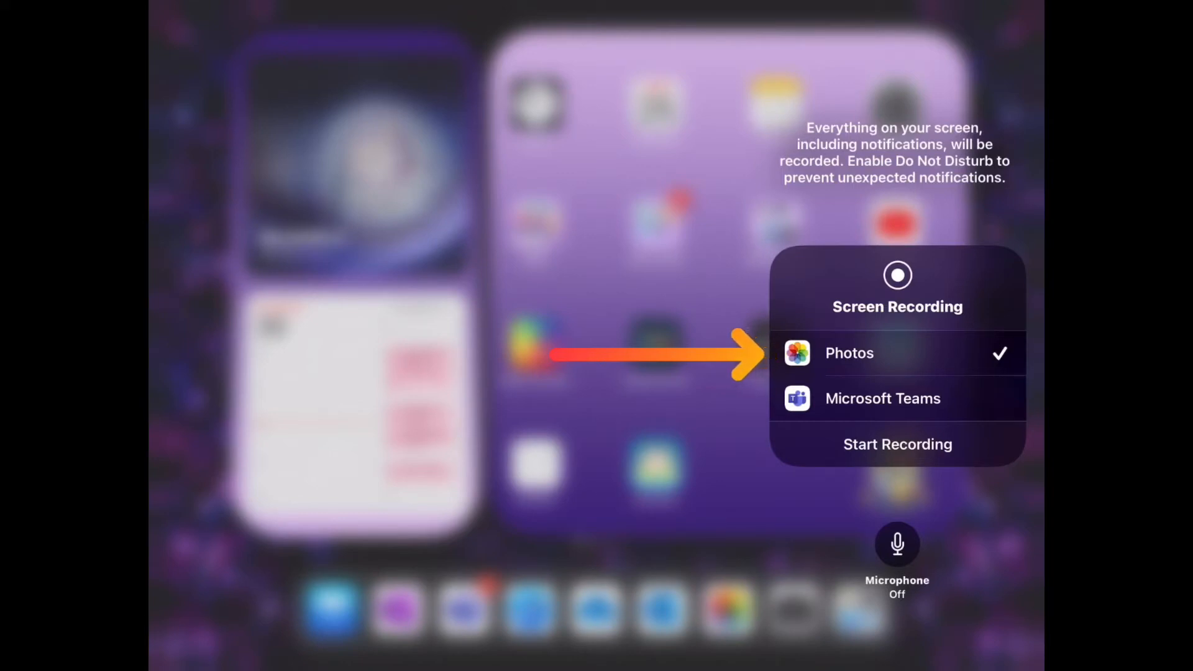
# Step: Start a screen recording saving to Photos and return to the home screen
pyautogui.click(896, 544)
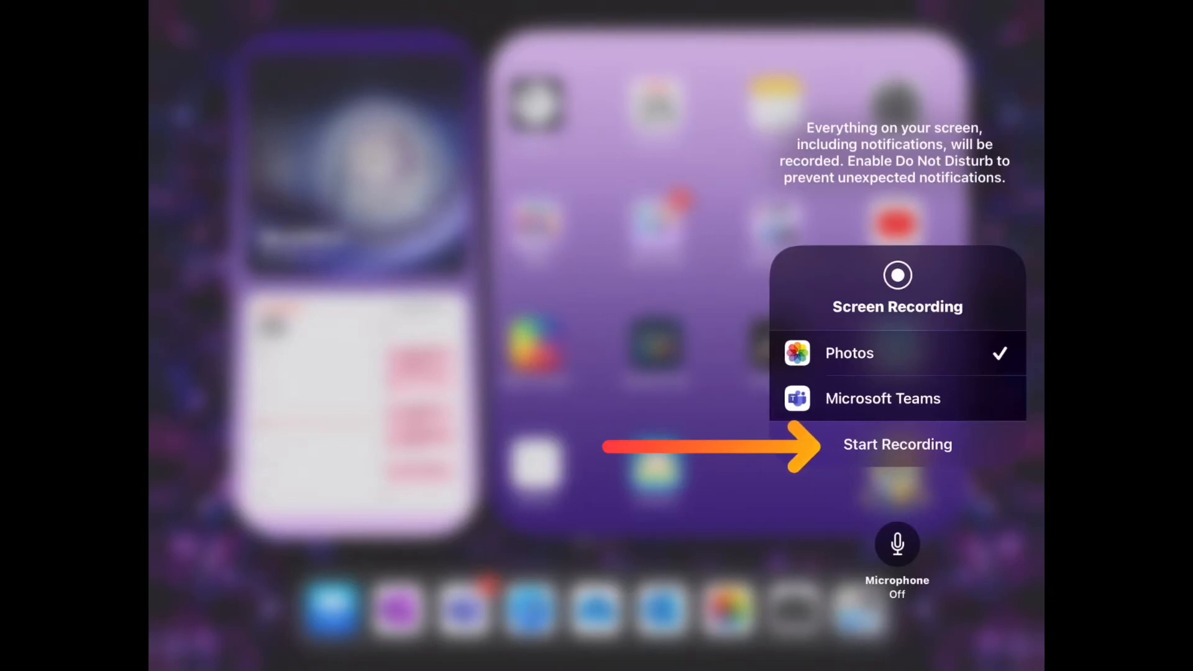
pyautogui.click(897, 445)
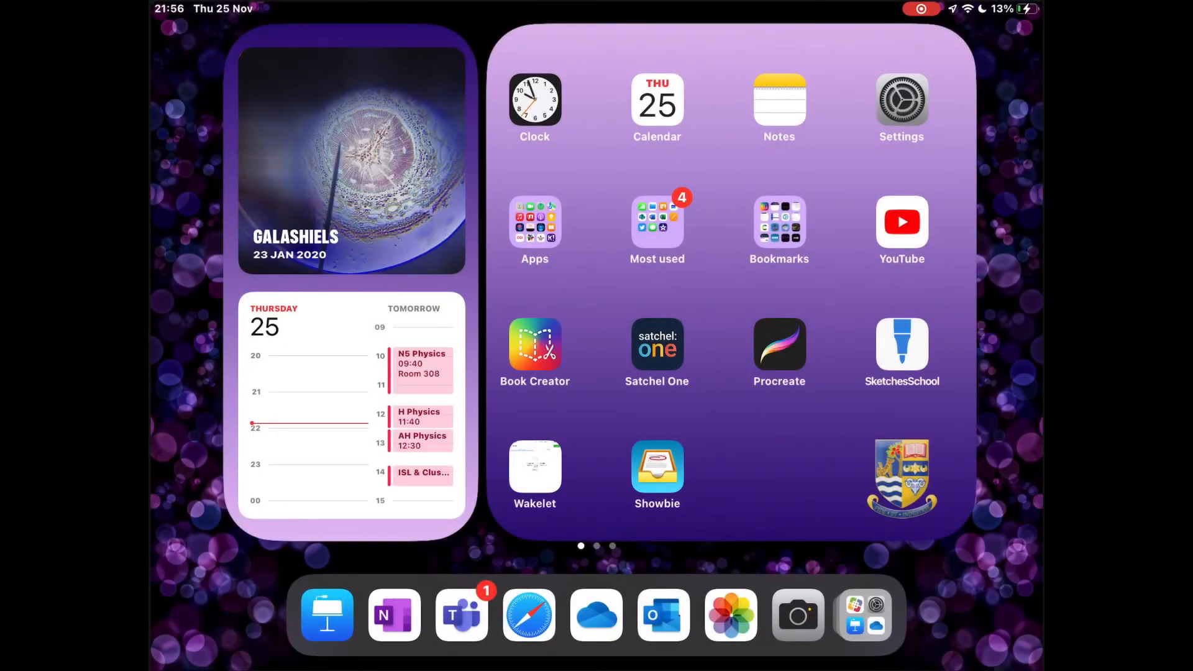
pyautogui.click(901, 99)
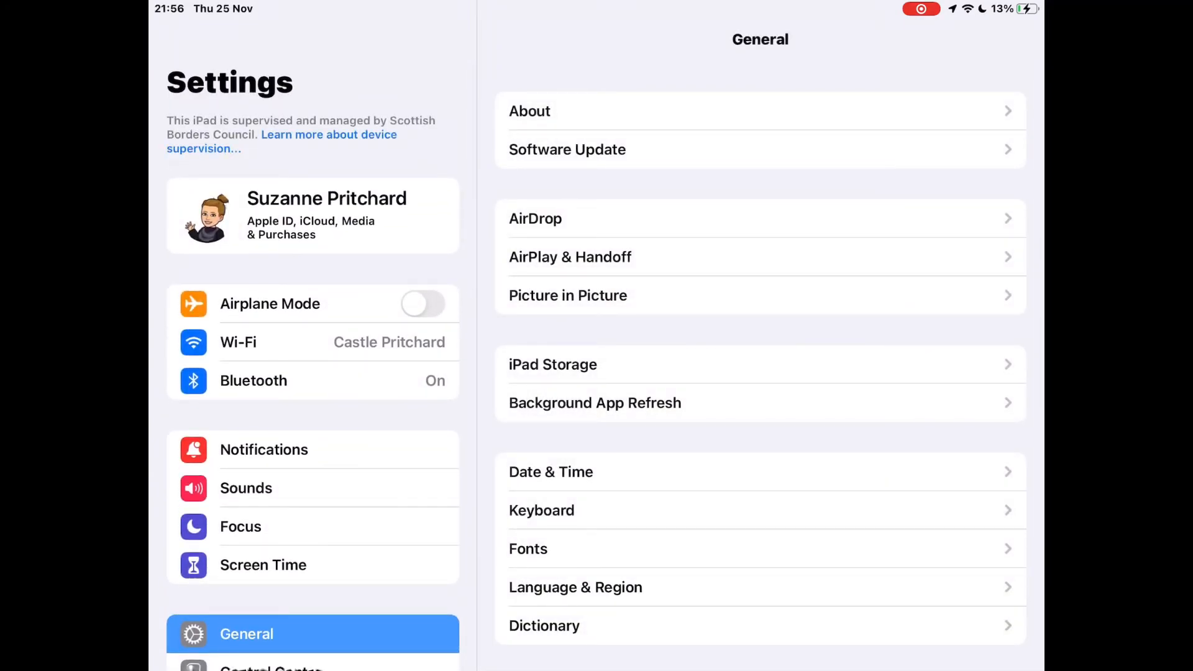
pyautogui.scroll(-3)
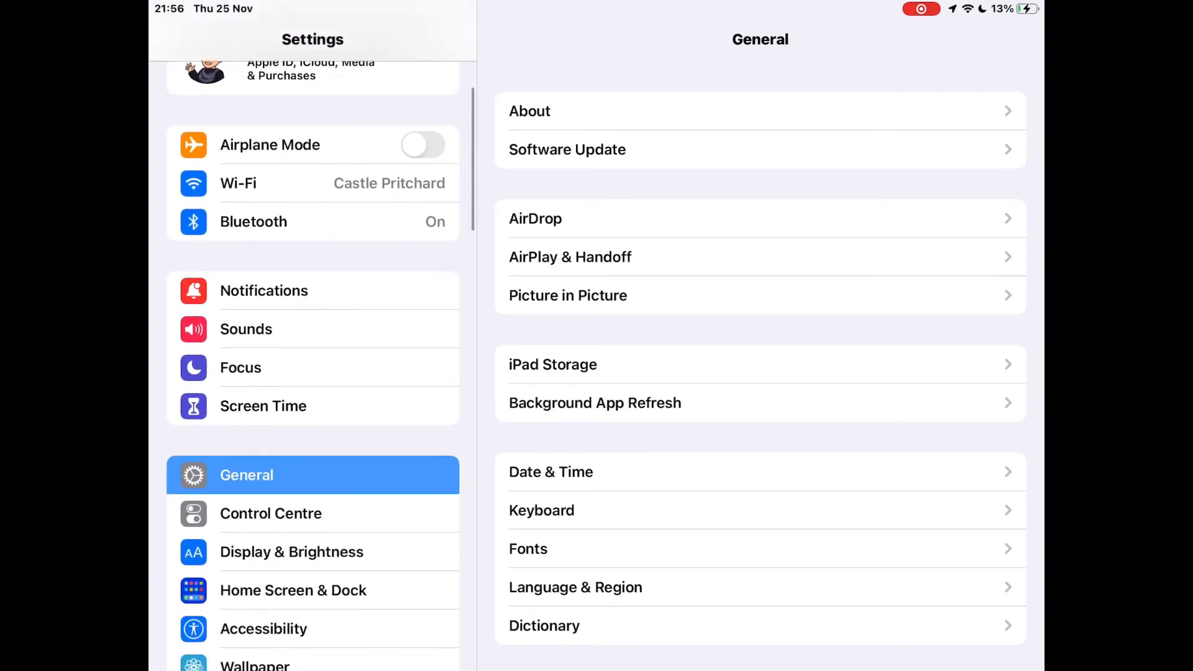
pyautogui.scroll(-3)
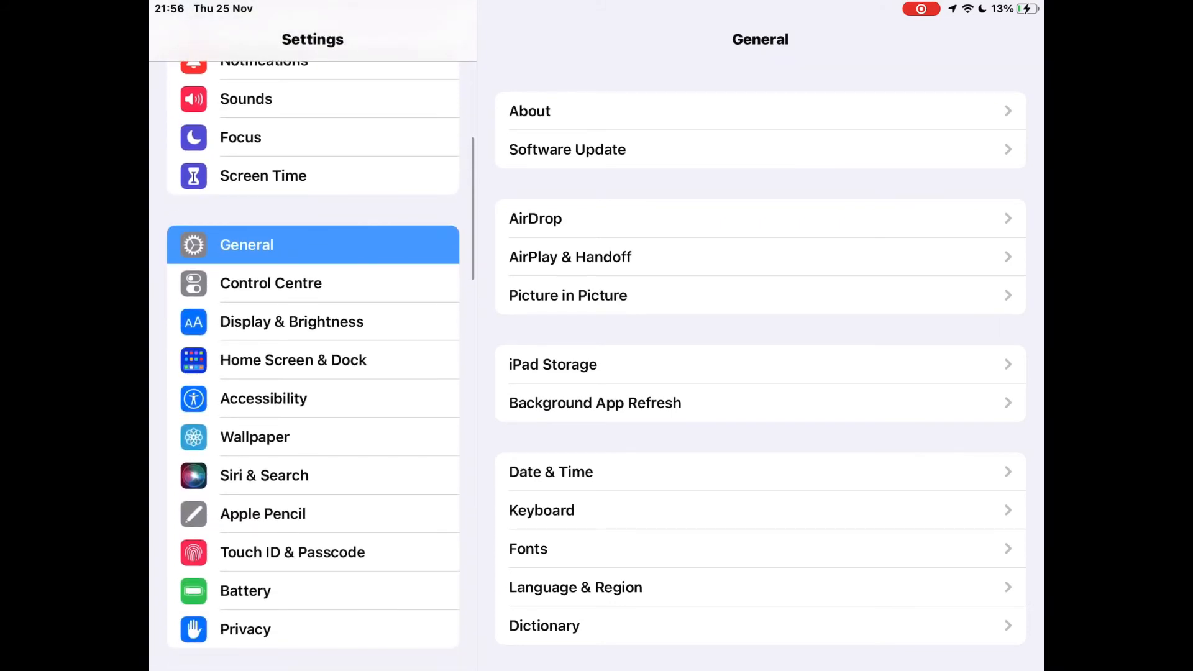
pyautogui.click(270, 283)
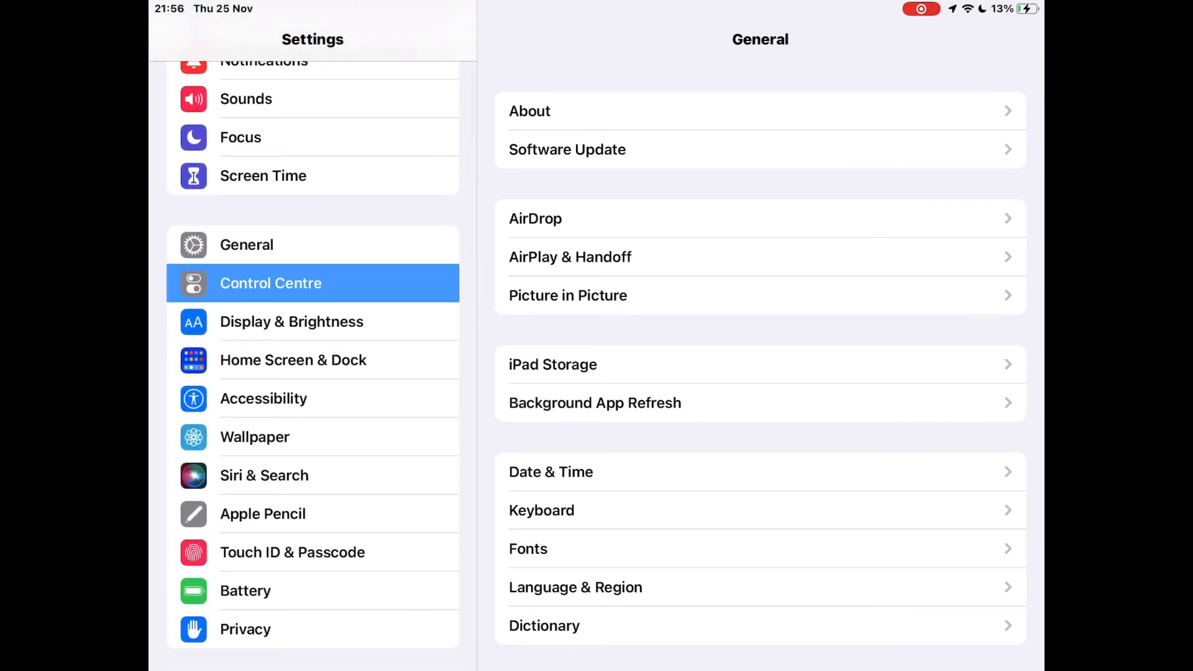
pyautogui.click(271, 284)
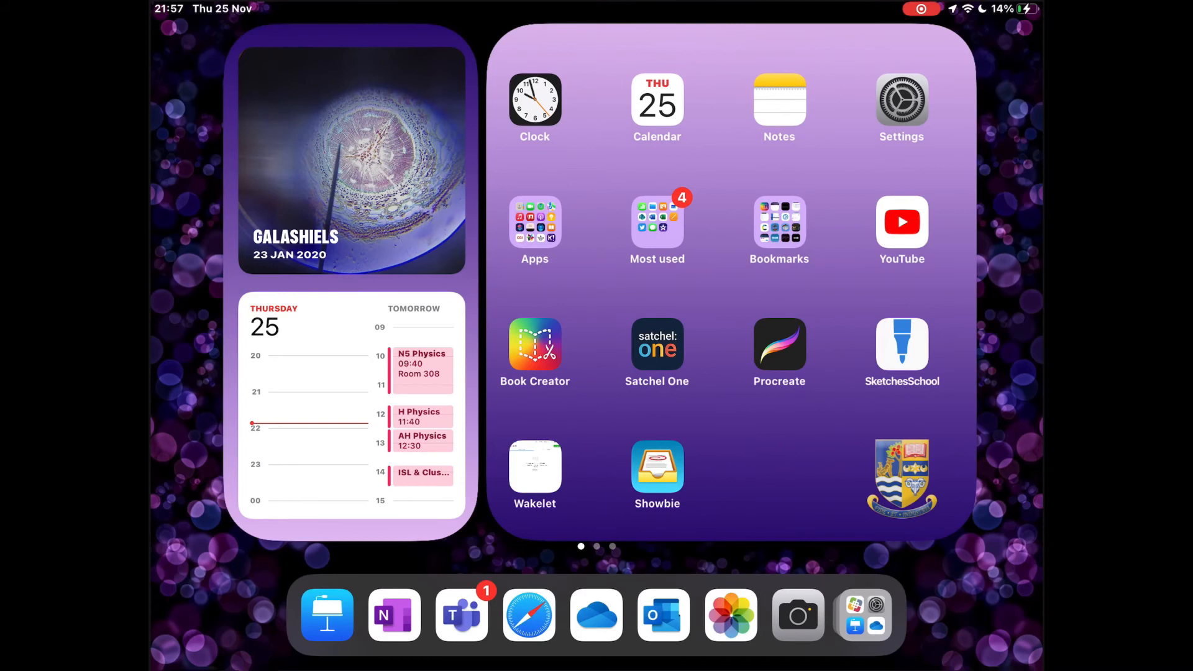
pyautogui.moveTo(542, 108)
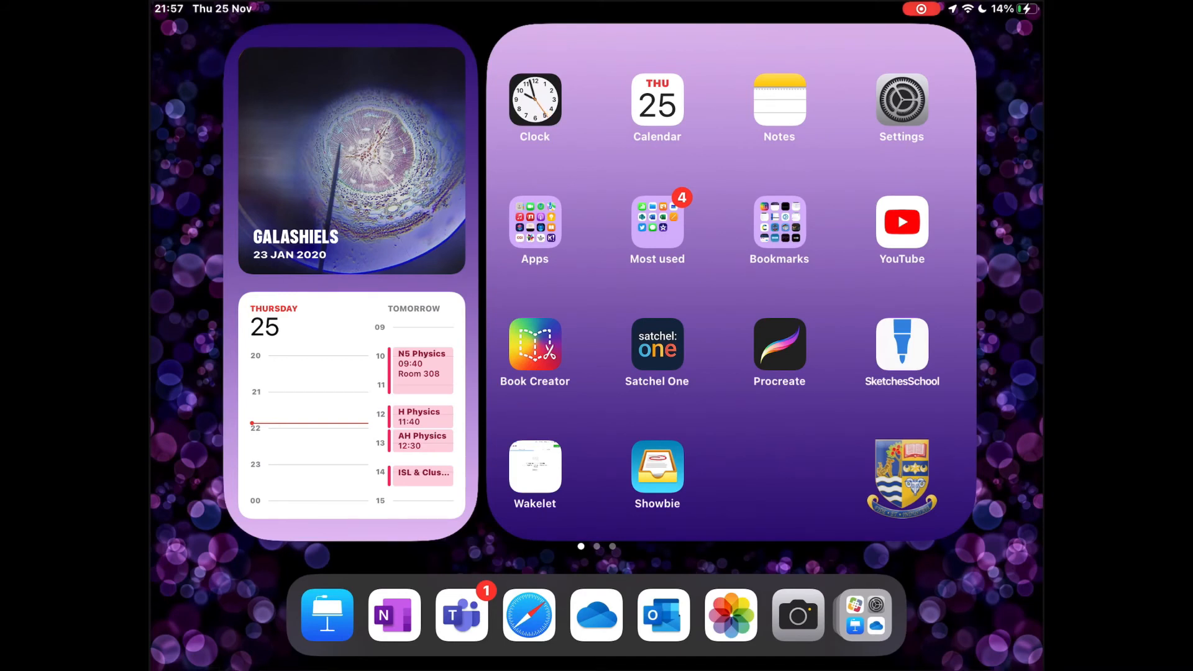